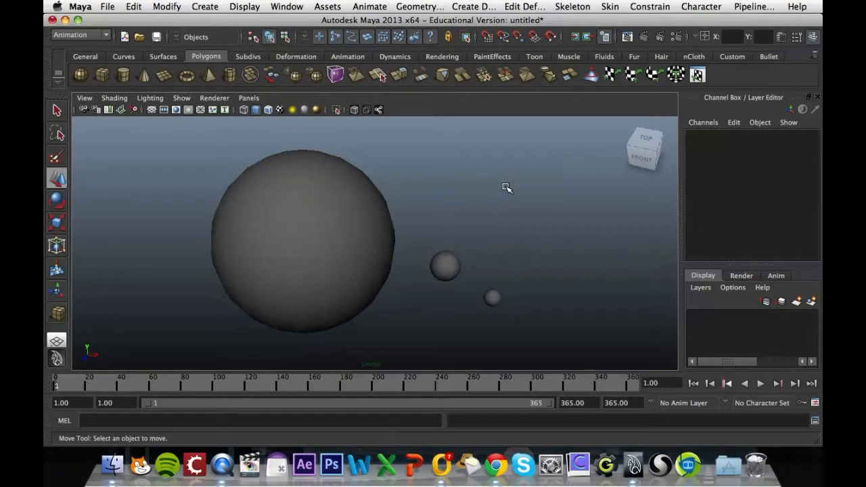
# - Tumble the perspective view around the three spheres and select the small Moon sphere
pyautogui.moveTo(508, 188); pyautogui.dragTo(533, 201)
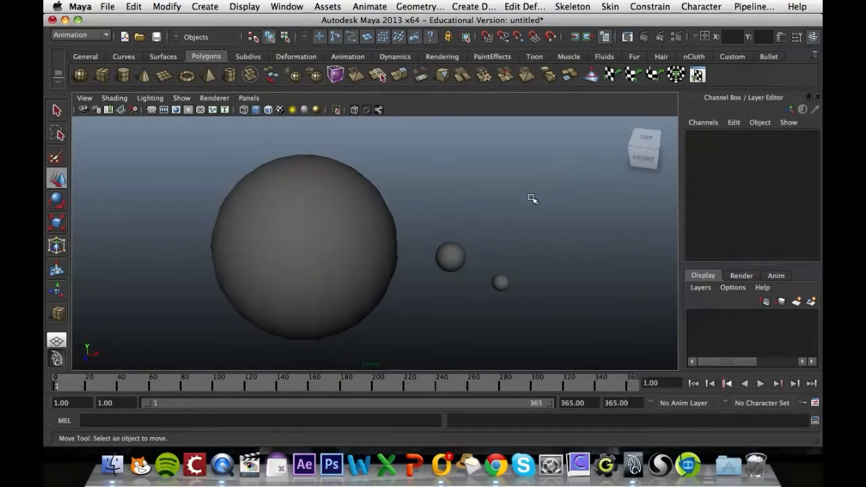
pyautogui.click(304, 250)
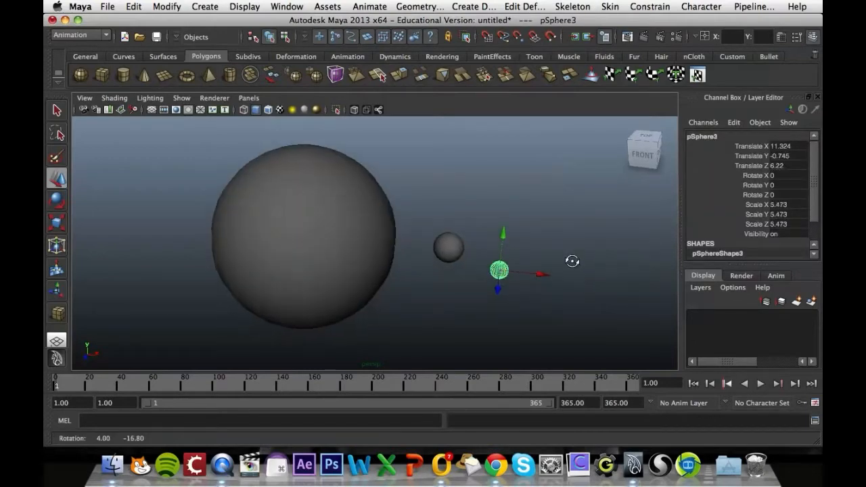
pyautogui.moveTo(571, 260); pyautogui.dragTo(528, 264)
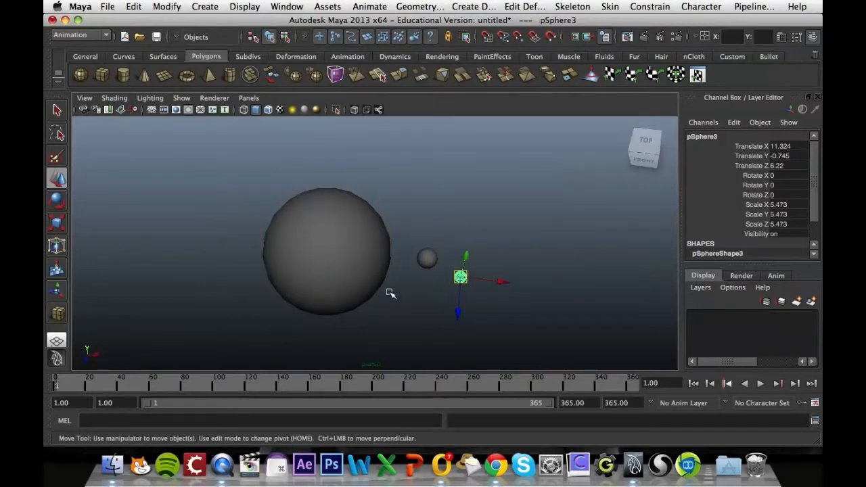
pyautogui.moveTo(411, 254)
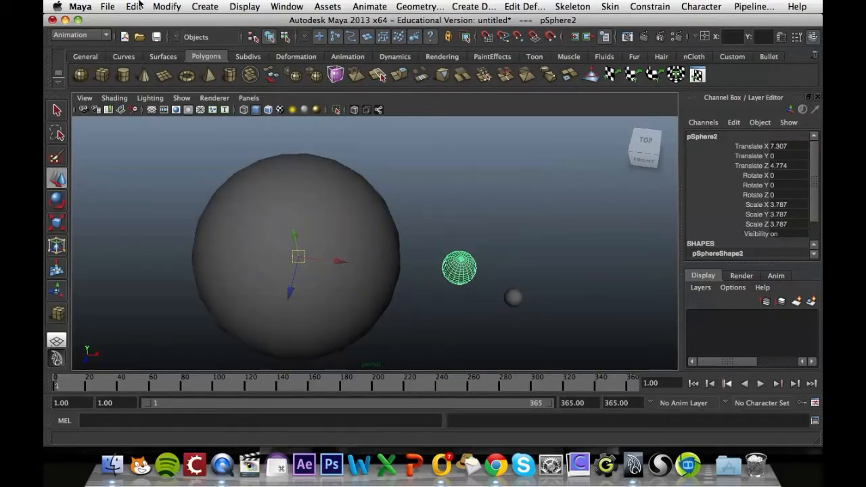
# - Centre the Earth sphere's pivot via Modify > Center Pivot and test-rotate it
pyautogui.click(166, 5)
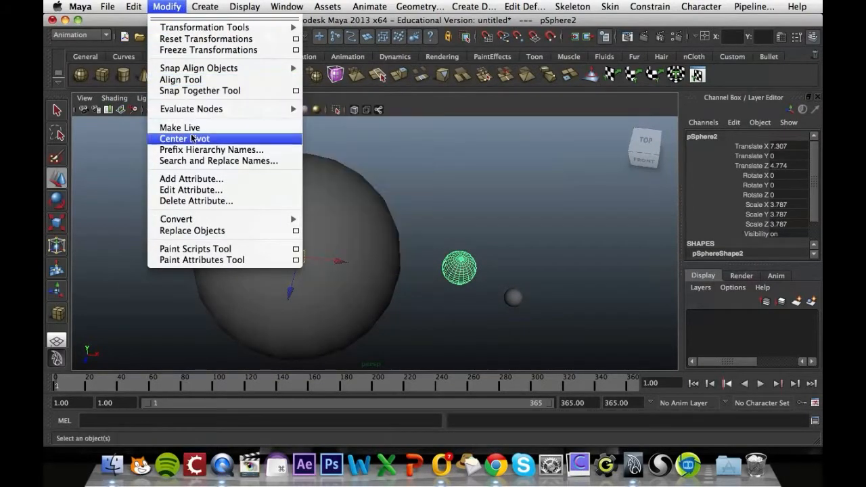
pyautogui.click(184, 138)
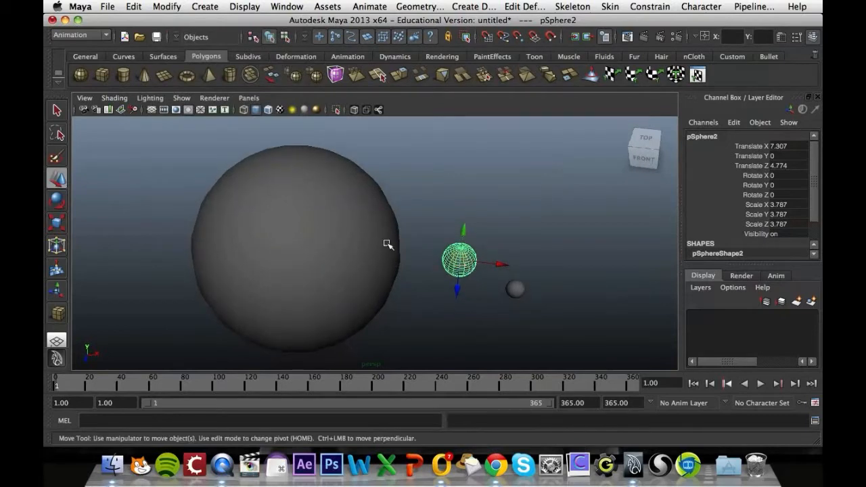
pyautogui.moveTo(472, 273)
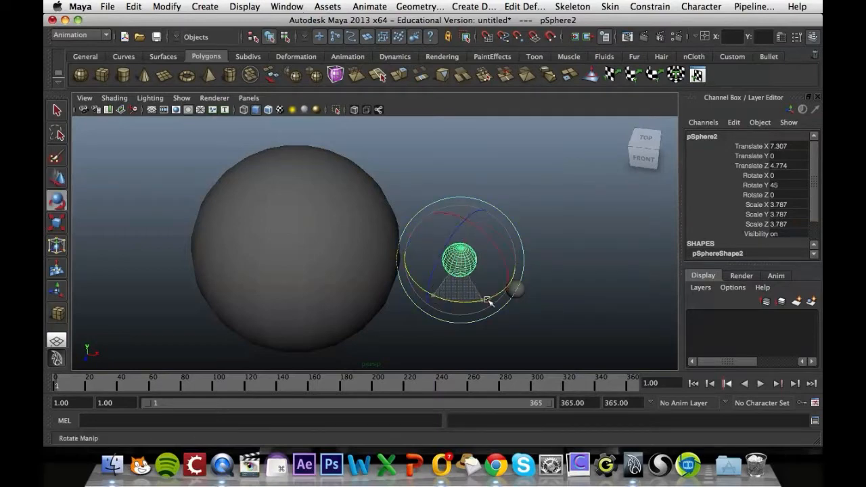
pyautogui.moveTo(487, 304); pyautogui.dragTo(484, 308)
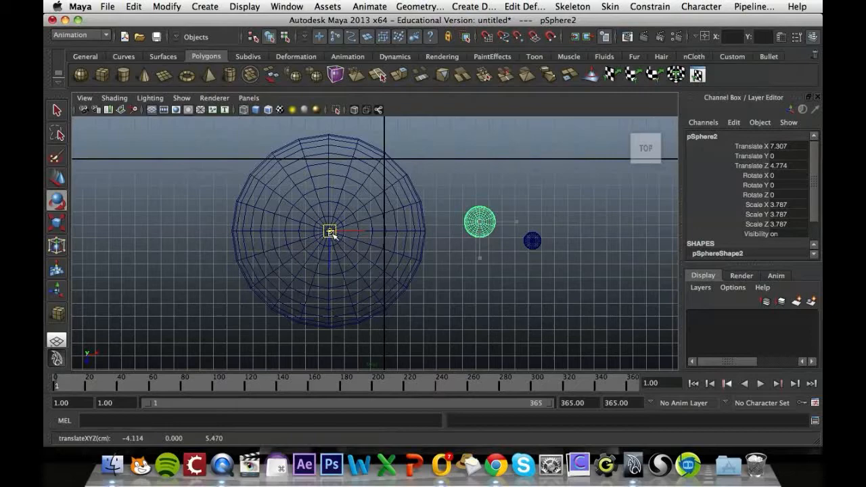
# - Finish pivot placement and swing the Earth around the Sun's centre to verify it
pyautogui.press('e')
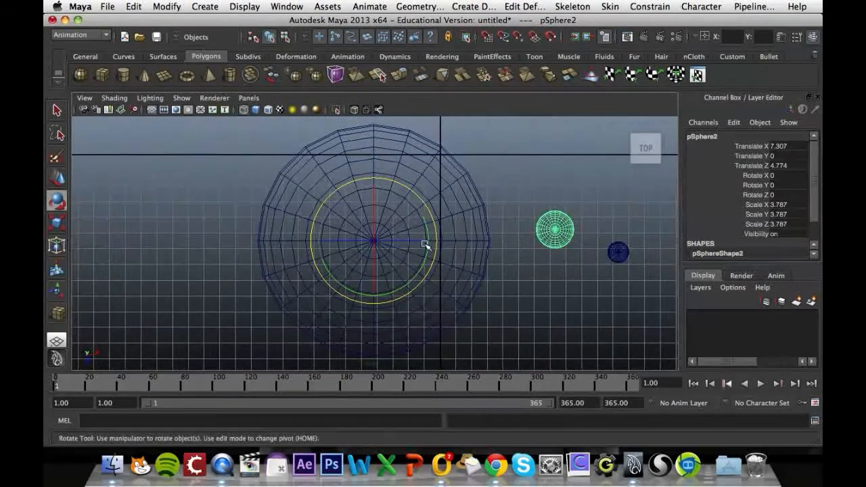
pyautogui.moveTo(426, 243); pyautogui.dragTo(250, 208)
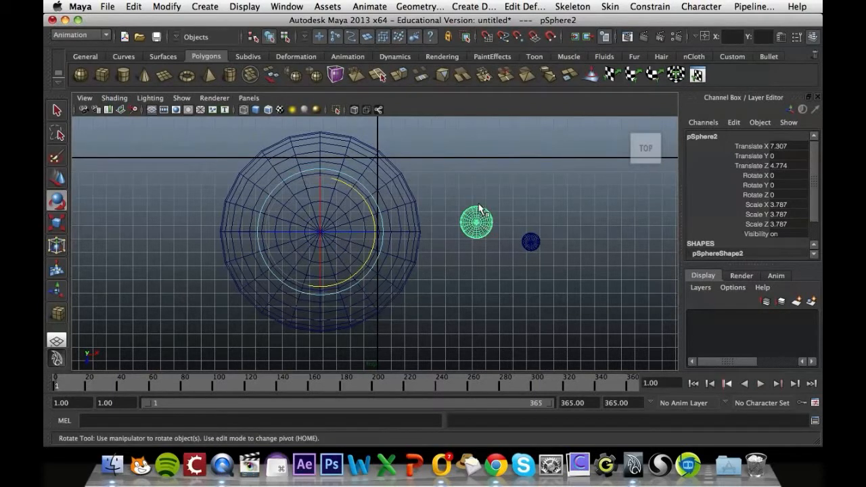
# - Key the Earth's current rotation of 0 at frame 1 with Animate > Set Key
pyautogui.click(362, 5)
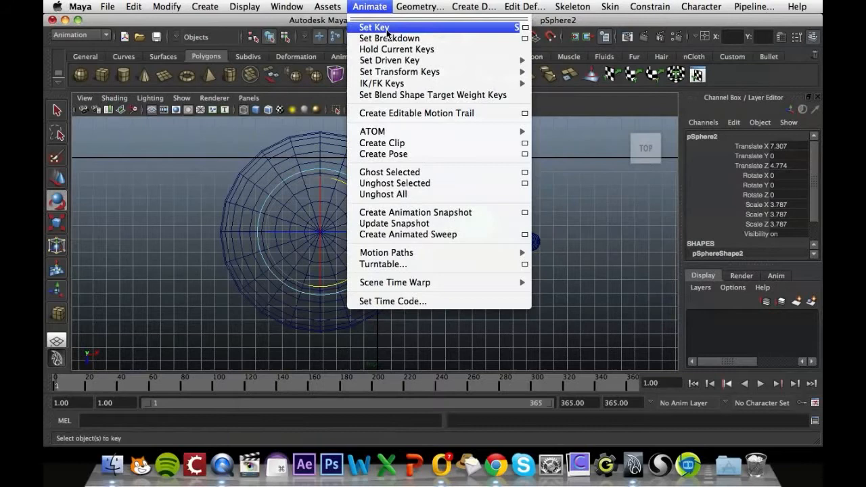
pyautogui.click(374, 27)
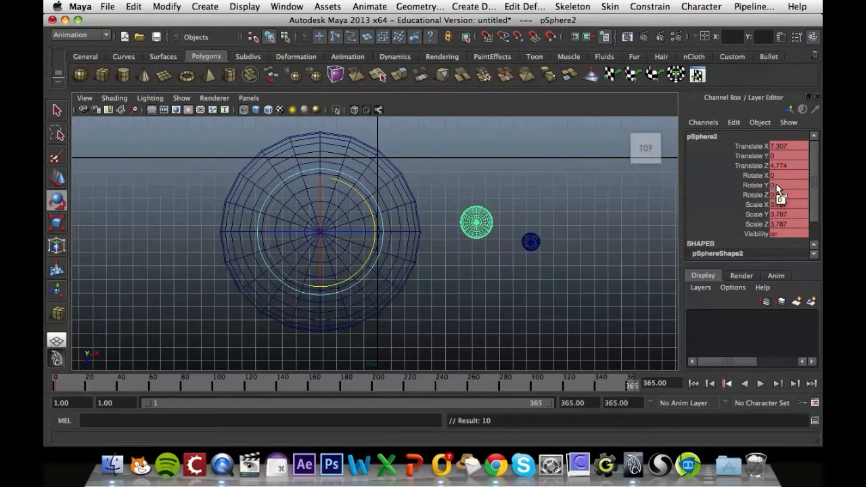
pyautogui.moveTo(460, 209)
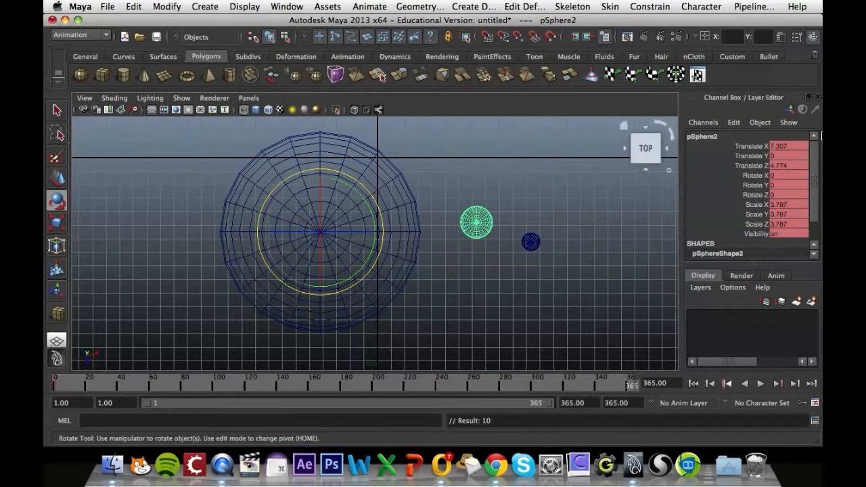
# - Set Rotate Y to 360 at frame 365 and key it for one full orbit
pyautogui.click(787, 184)
pyautogui.write('36')
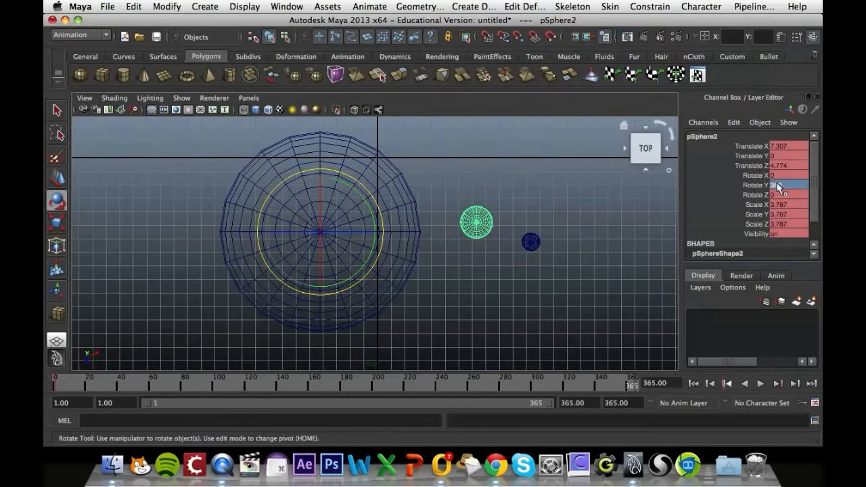
pyautogui.click(371, 5)
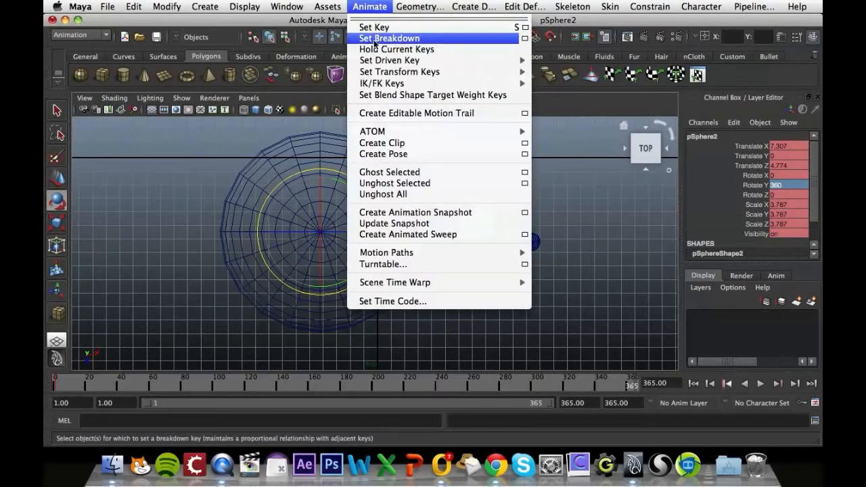
pyautogui.click(389, 38)
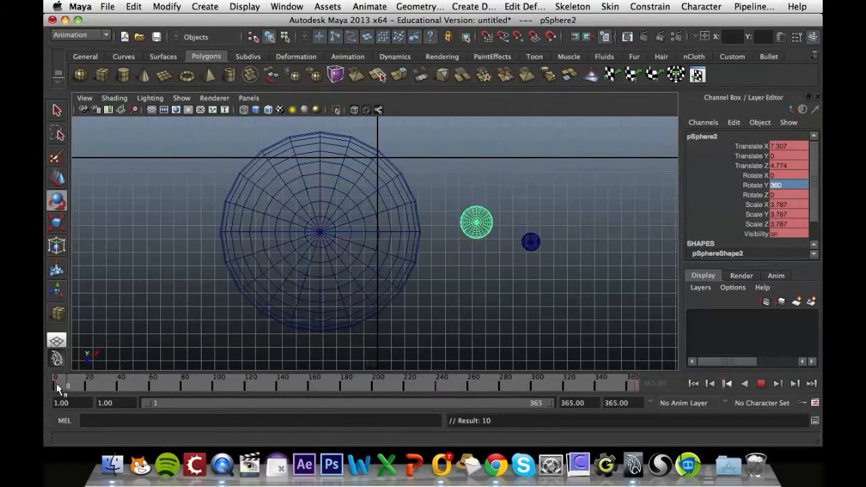
# - Play the Earth's orbit animation from frame 1 through the timeline
pyautogui.click(764, 384)
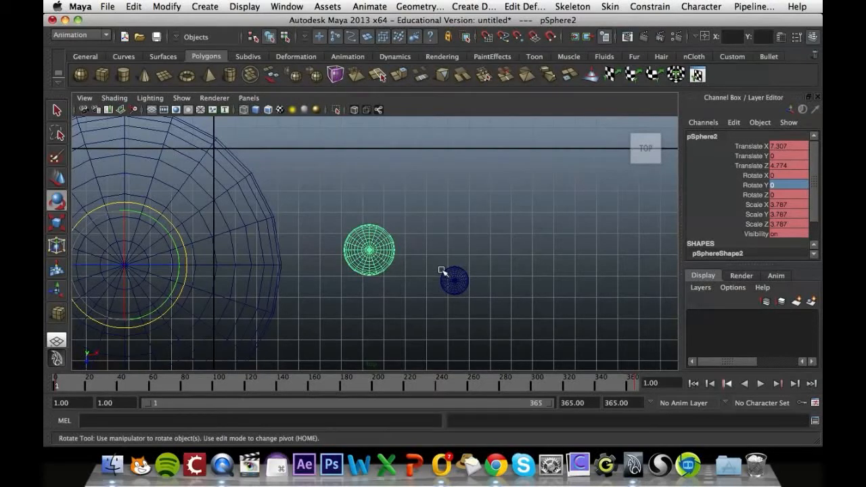
pyautogui.moveTo(400, 264)
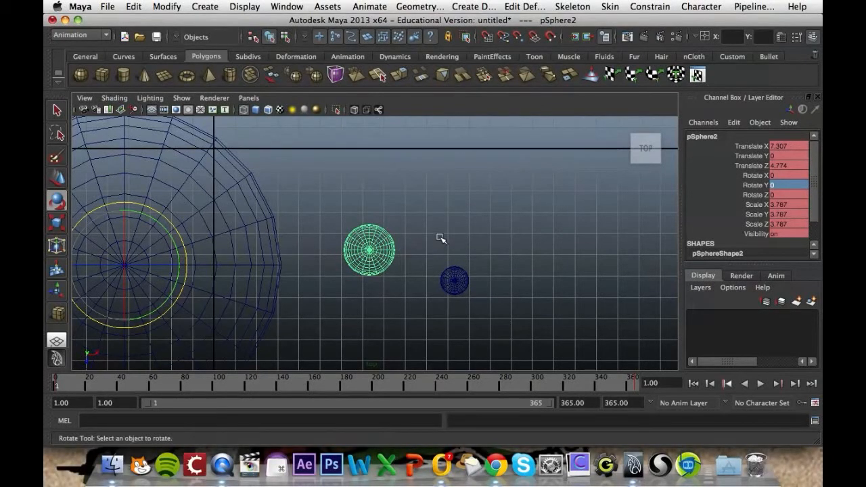
# - Select the Moon then the Earth, parent them, and rotate the Earth to check the Moon follows
pyautogui.click(454, 283)
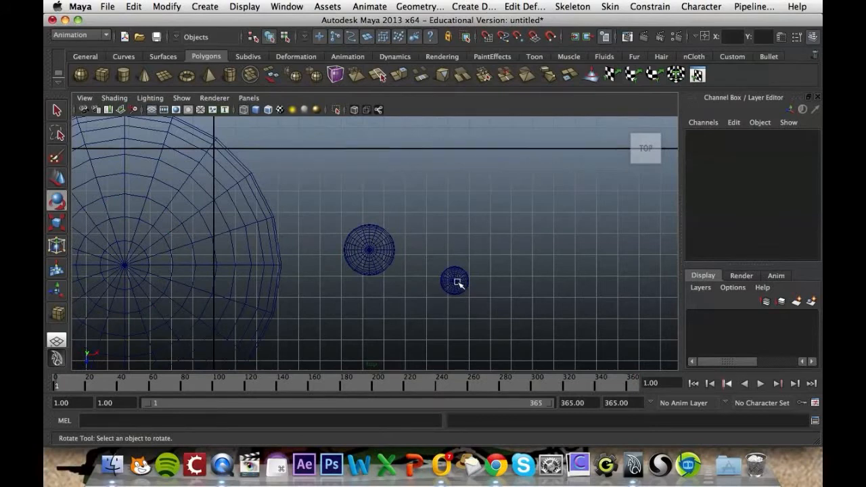
pyautogui.click(455, 280)
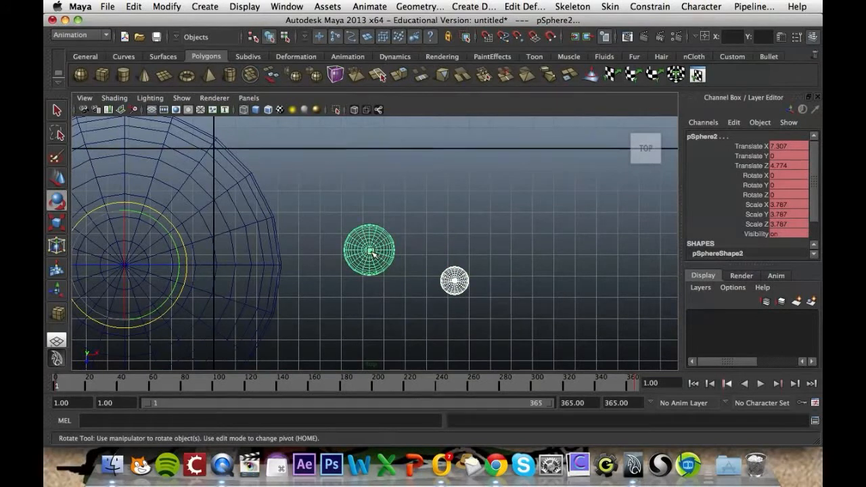
pyautogui.click(455, 280)
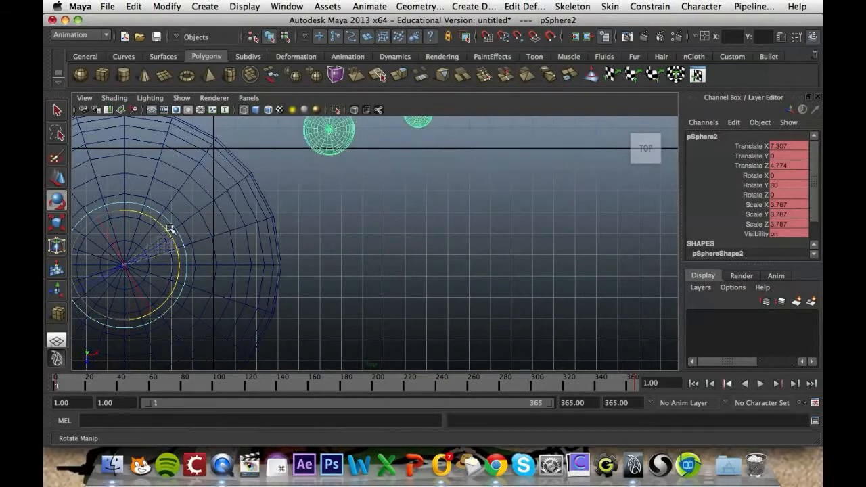
pyautogui.moveTo(169, 230); pyautogui.dragTo(206, 263)
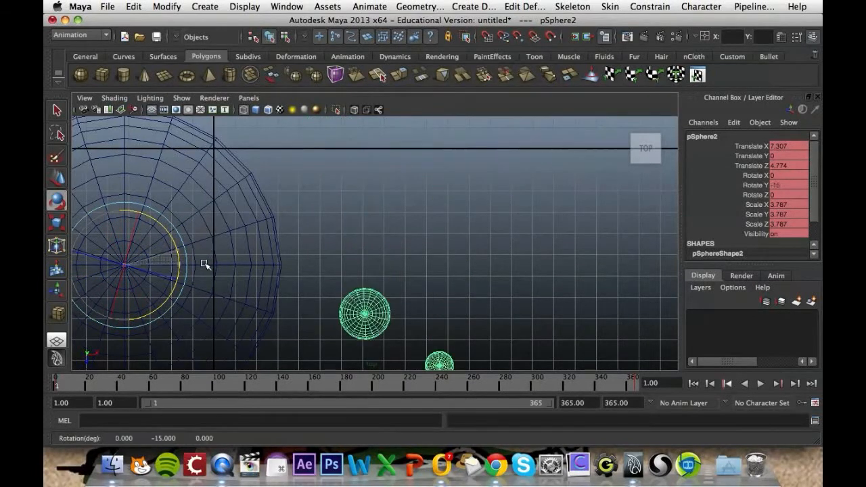